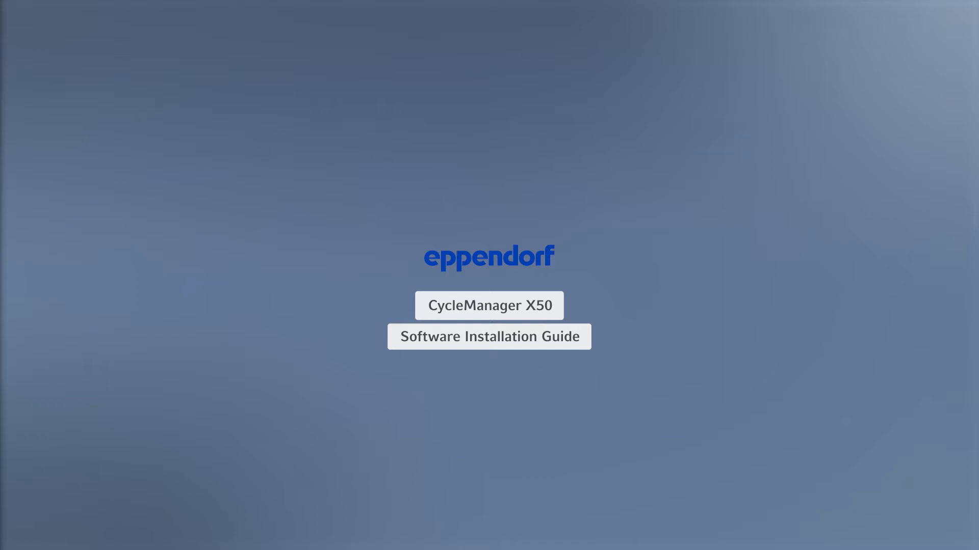
Launch the CycleManager Setup installer so the InstallAware welcome page appears.
click(488, 305)
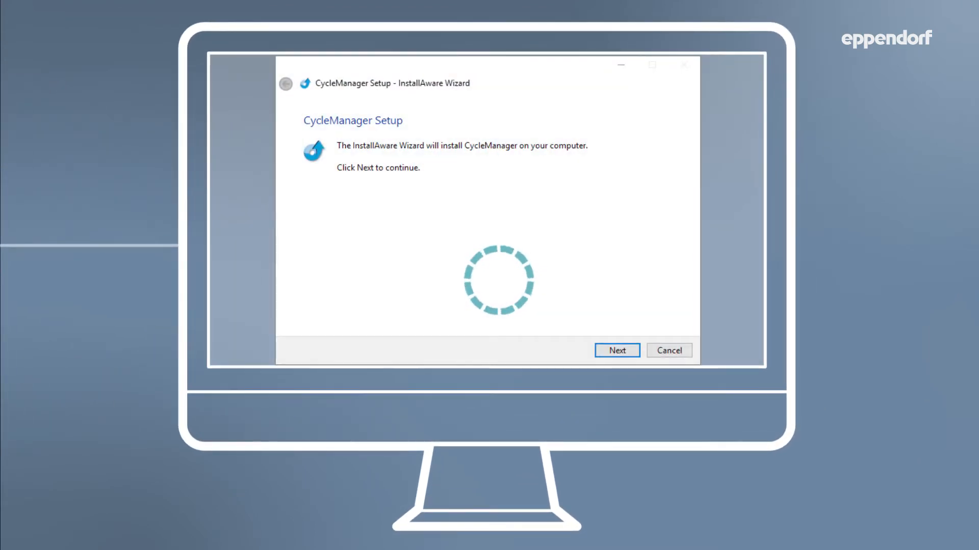
Accept the license, keep All features (default) and run the CycleManager installation.
click(616, 350)
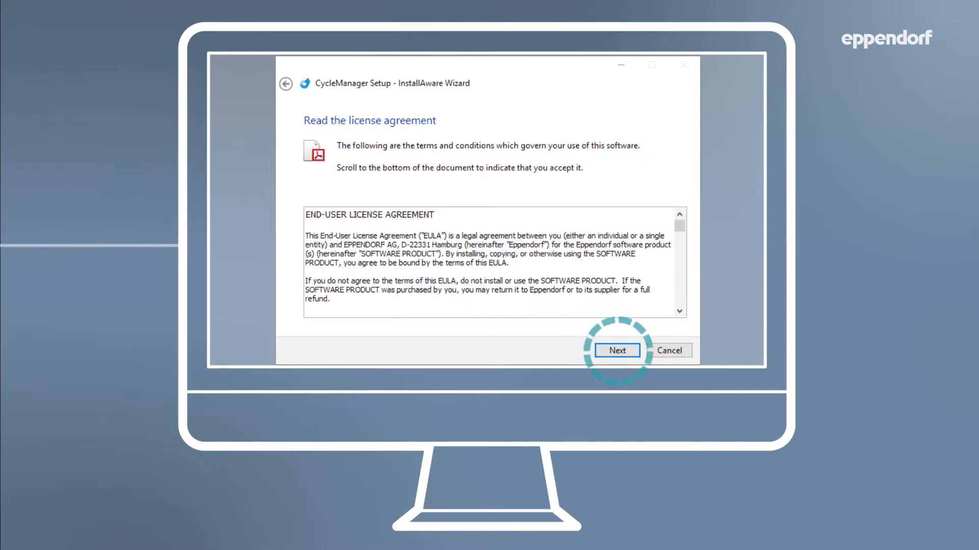
click(616, 349)
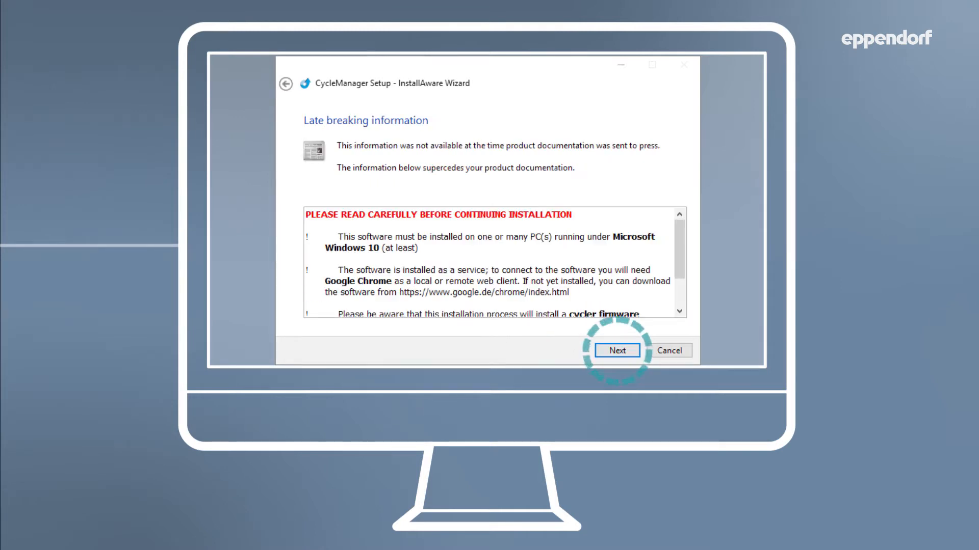
click(616, 349)
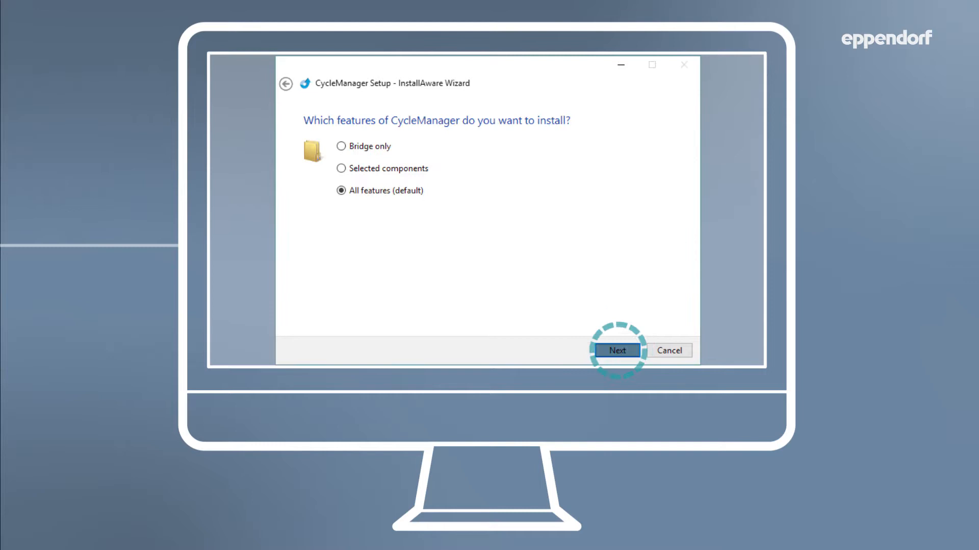
click(616, 349)
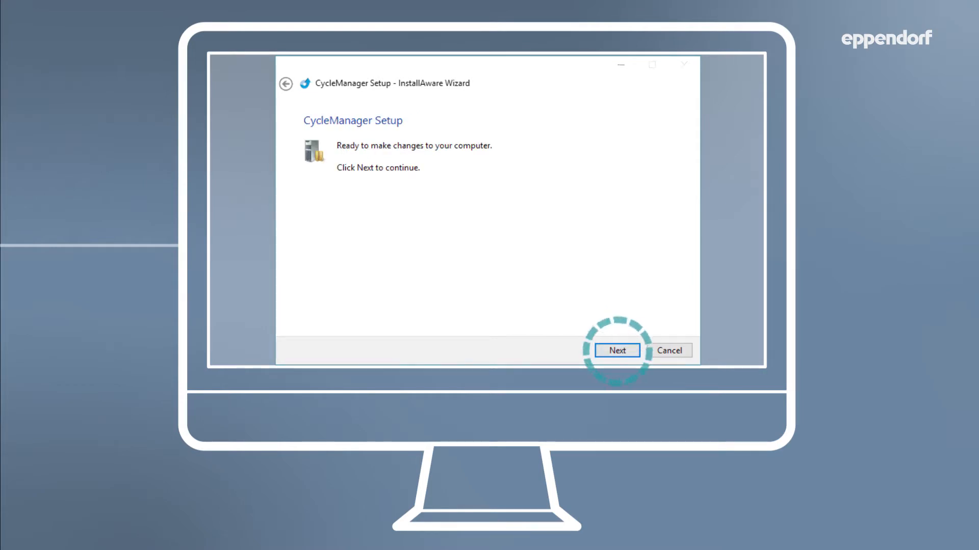
click(616, 349)
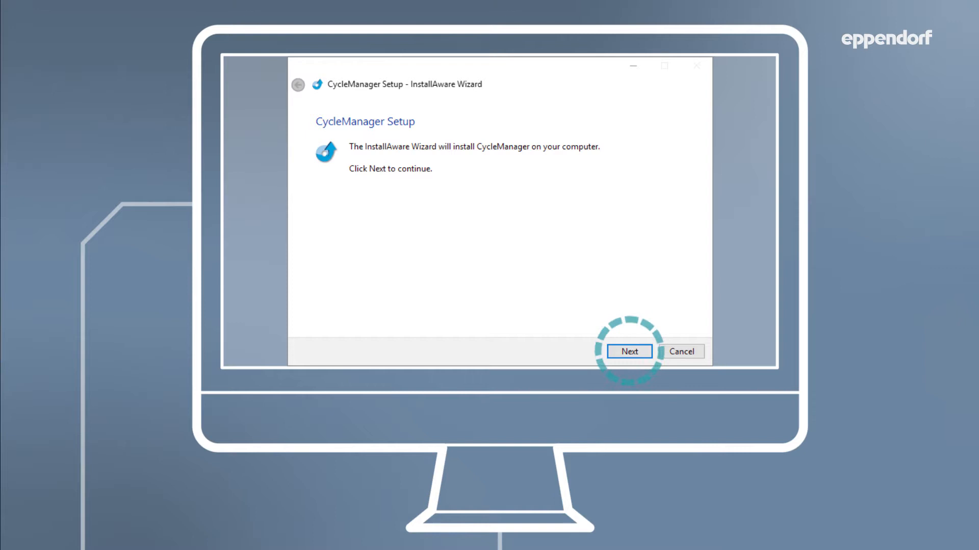
Pass the late breaking information, keep All features and install CycleManager again.
click(629, 352)
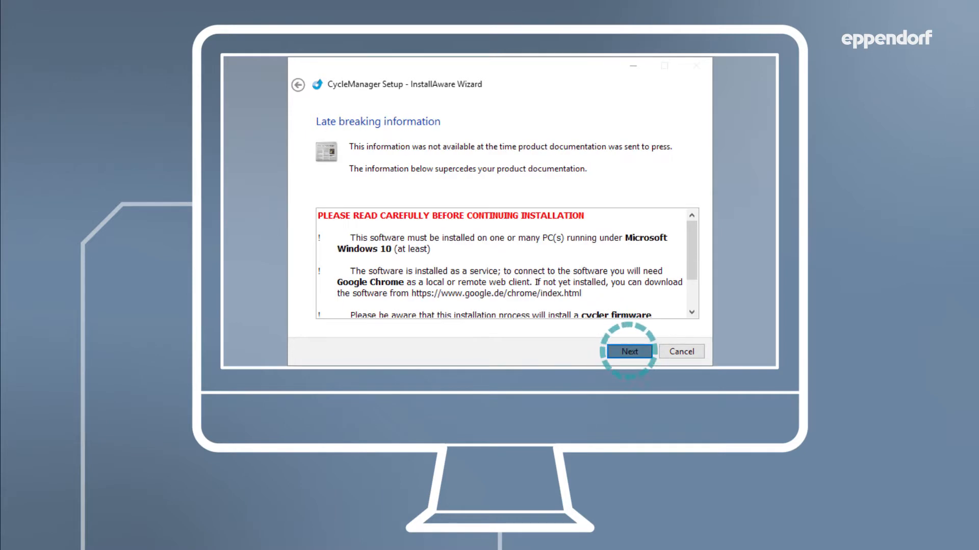
click(628, 351)
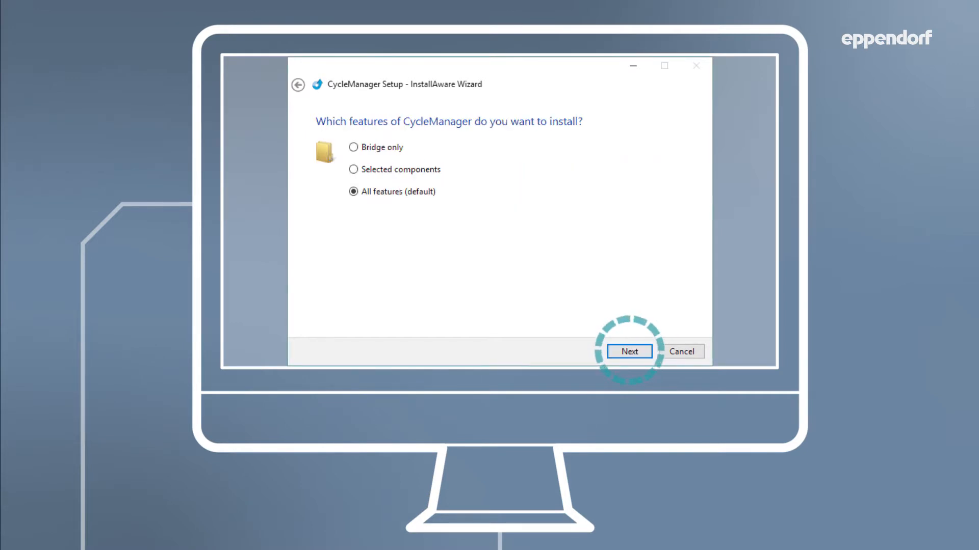
click(629, 352)
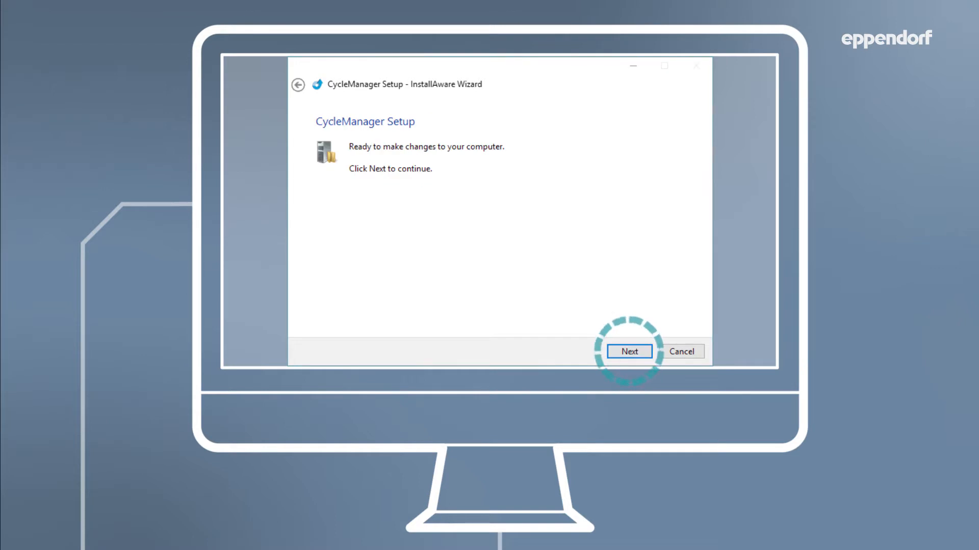
click(629, 352)
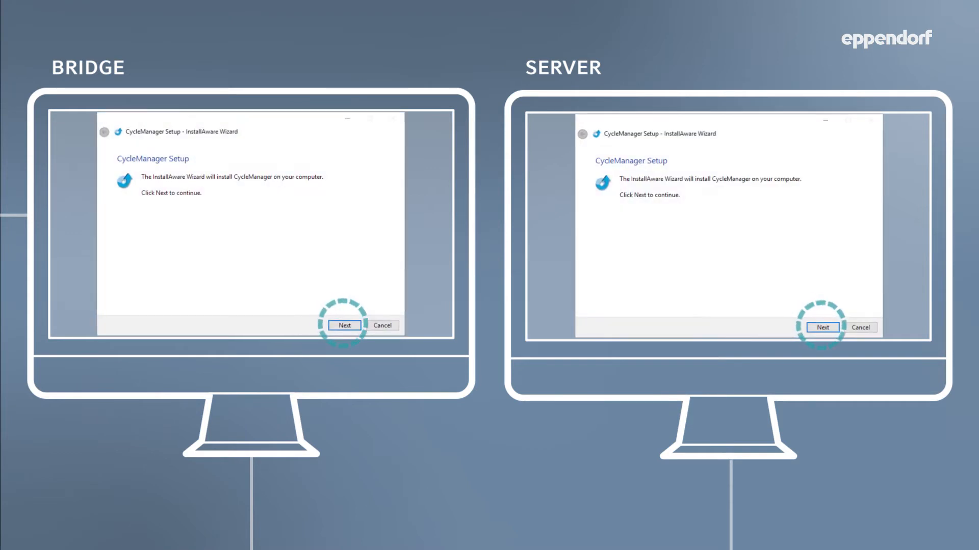
Accept the license and install the Bridge only component on the bridge computer.
click(344, 325)
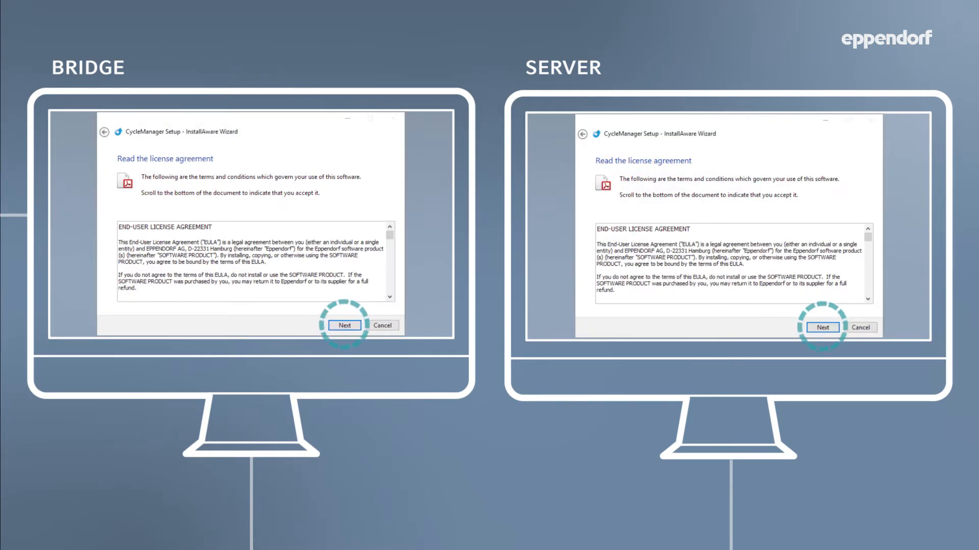
click(344, 326)
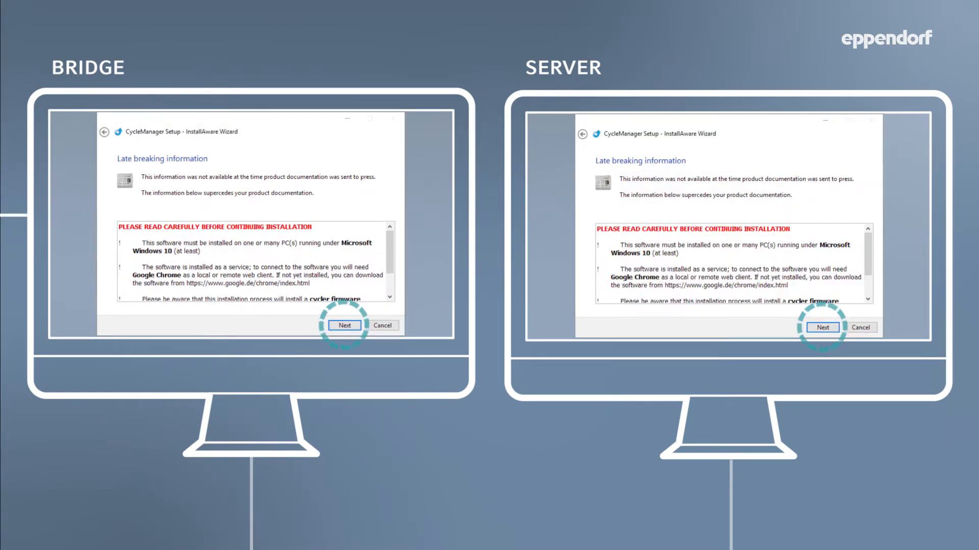
click(343, 326)
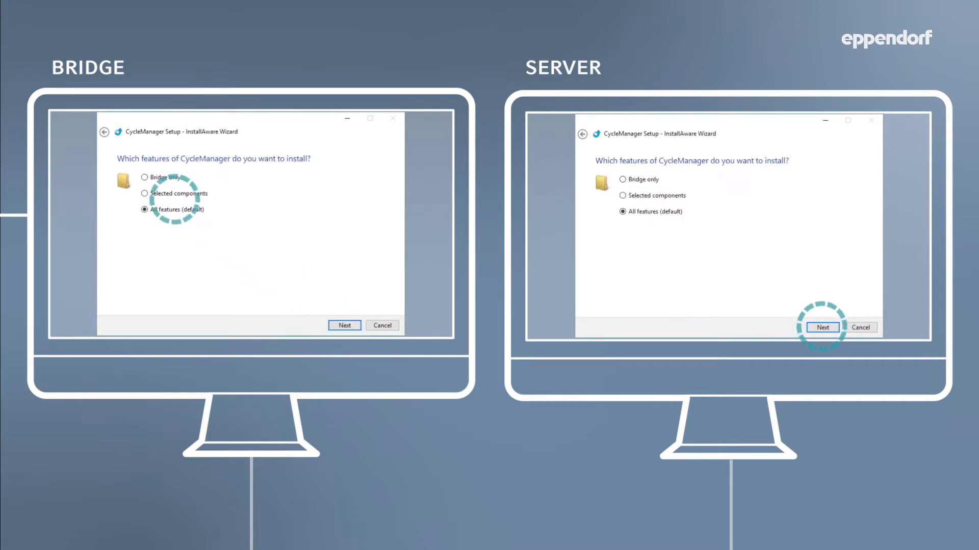
click(144, 178)
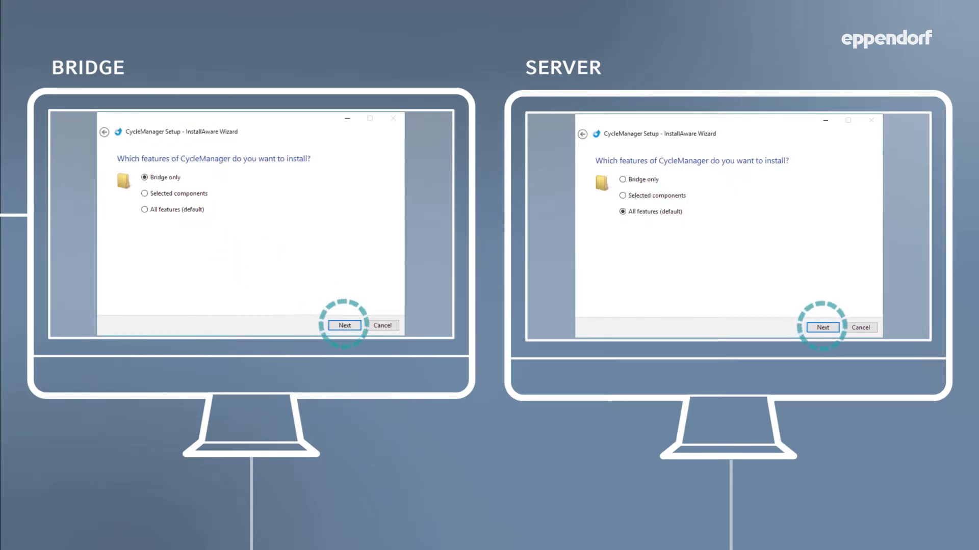
click(344, 325)
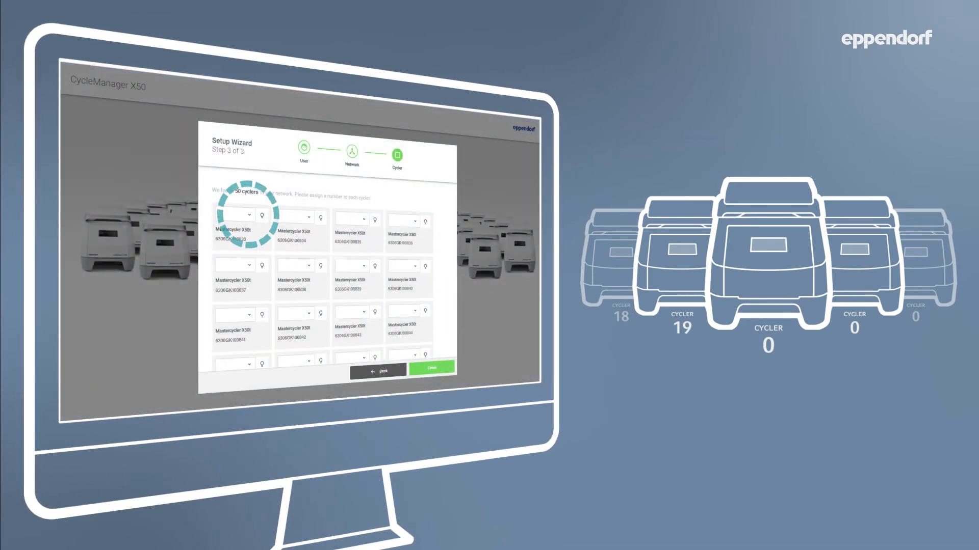
Assign cyclers 20, 21 and 22 by PIN and finish the Setup Wizard.
click(234, 215)
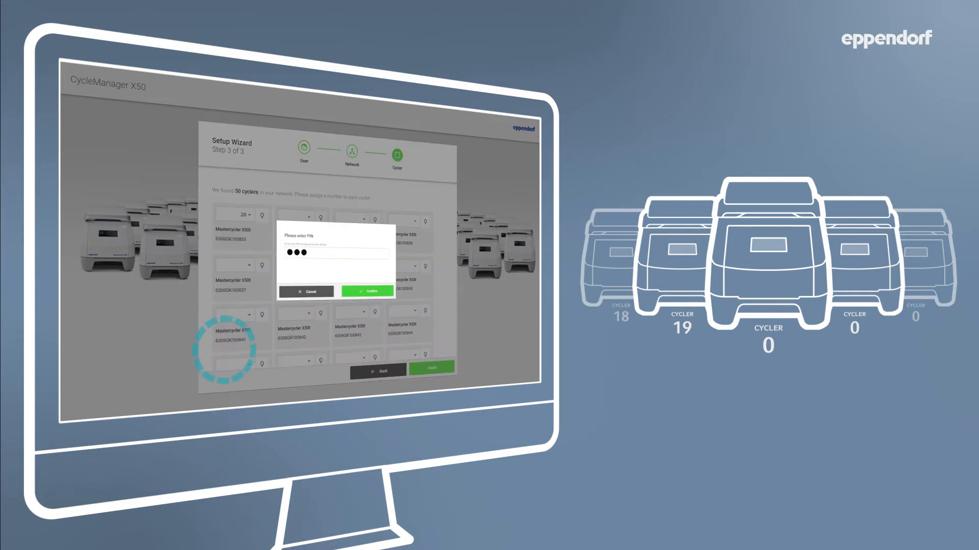
click(367, 291)
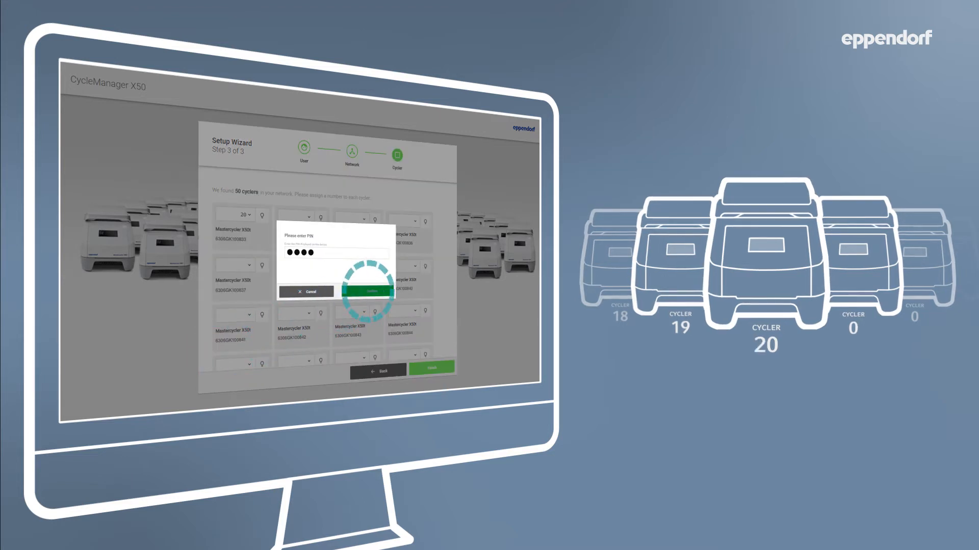
click(373, 292)
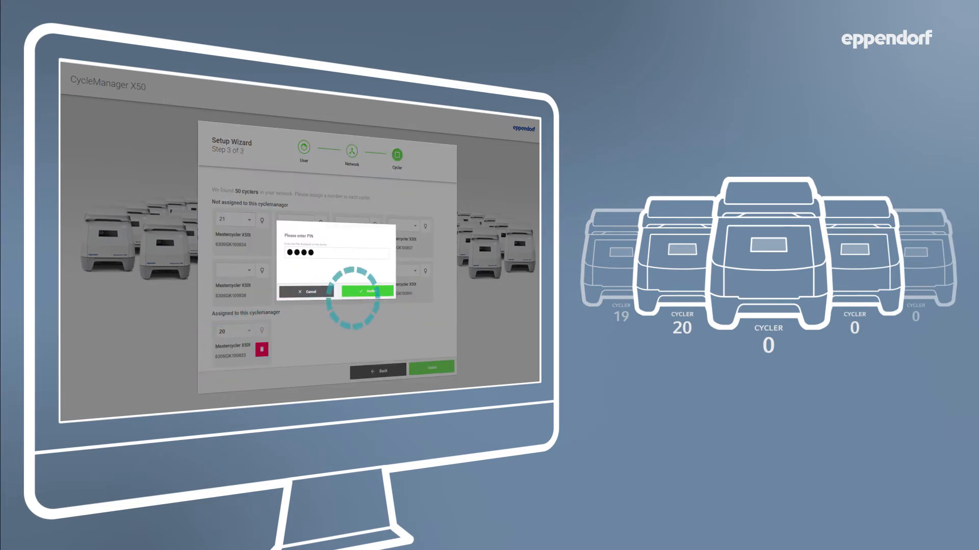
click(368, 291)
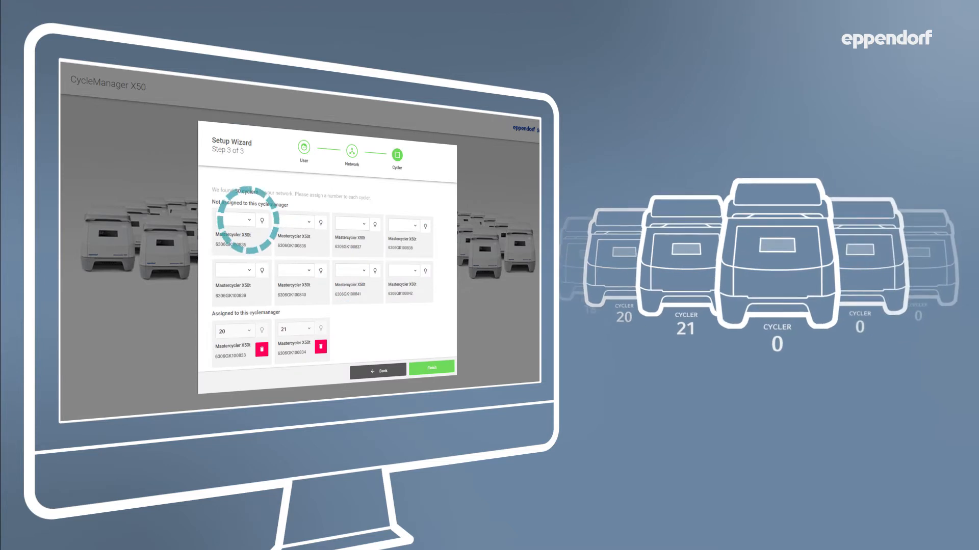
click(235, 220)
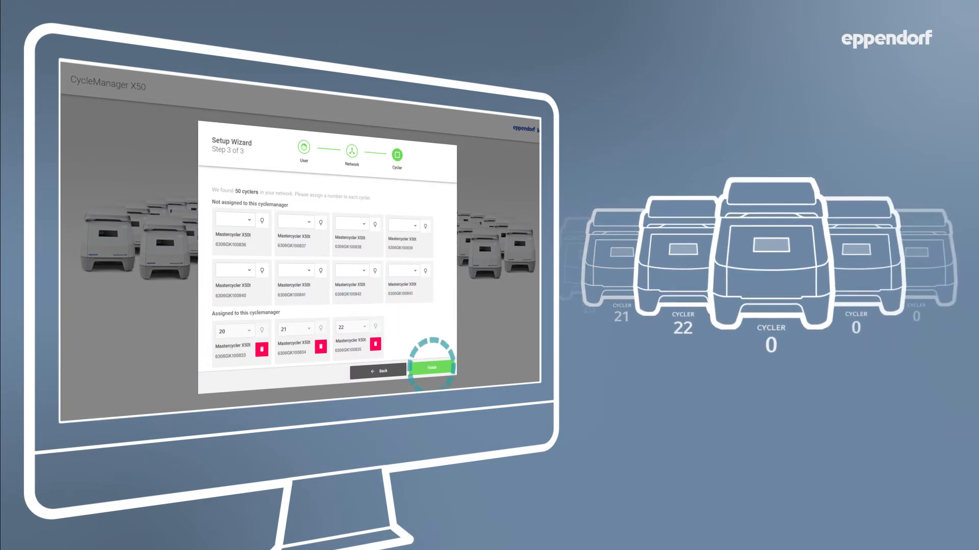
click(430, 367)
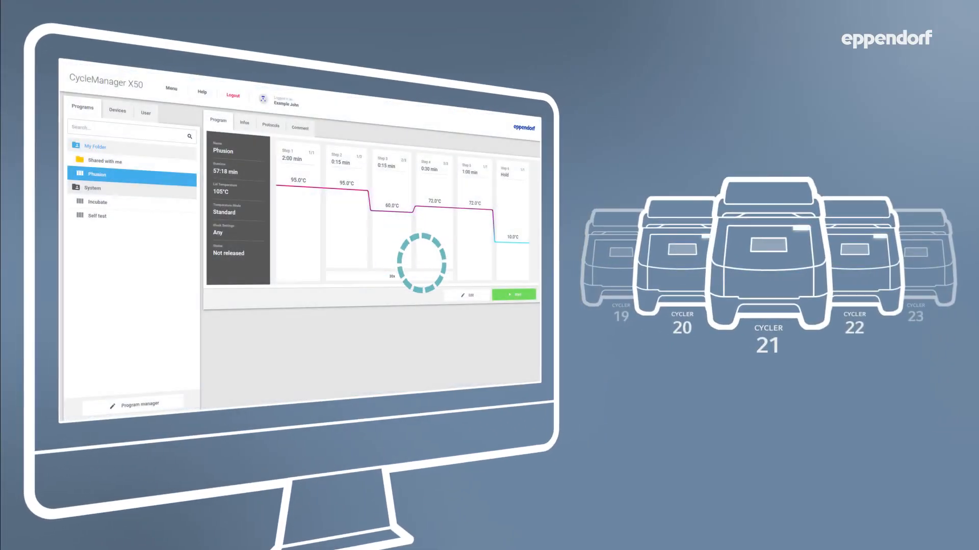
Start the Phusion program now on cyclers 20, 21 and 22.
click(513, 294)
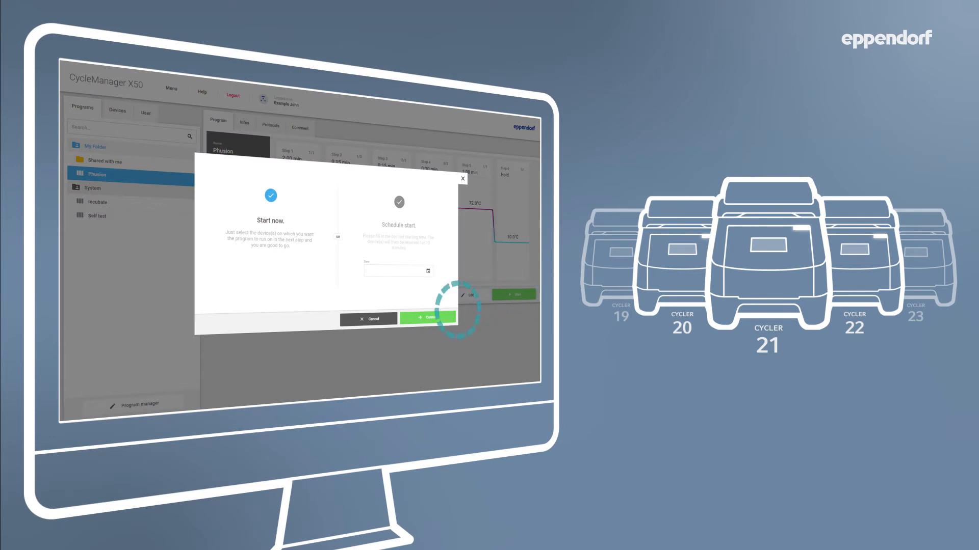
click(427, 318)
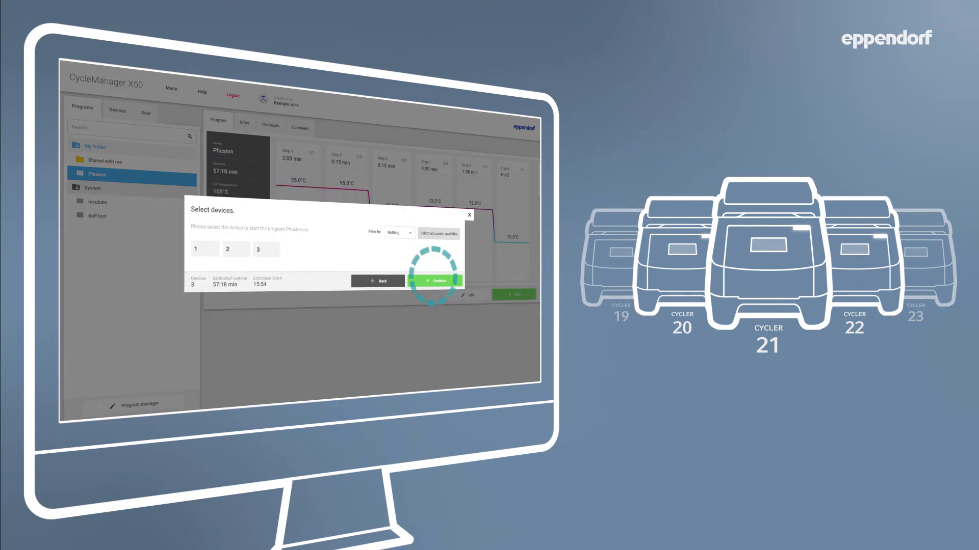
click(438, 281)
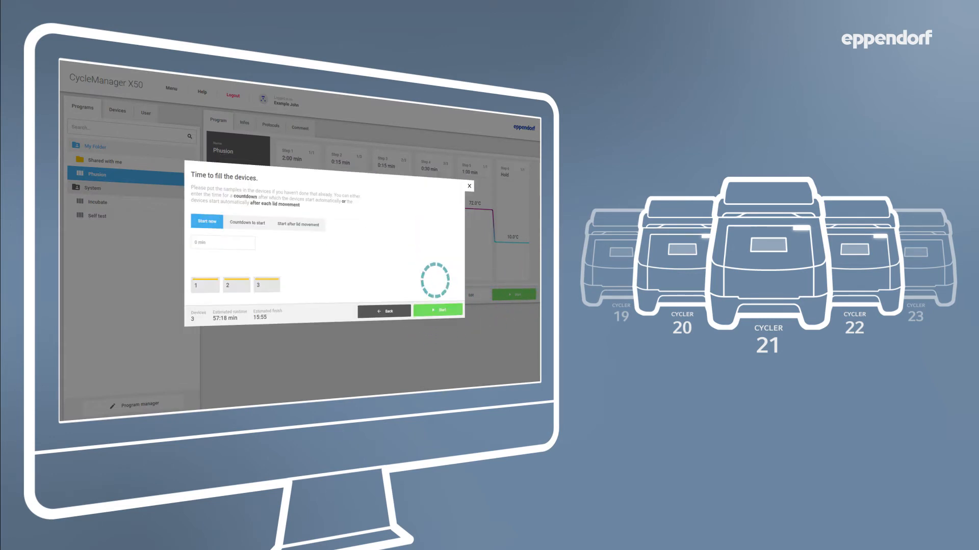
click(437, 309)
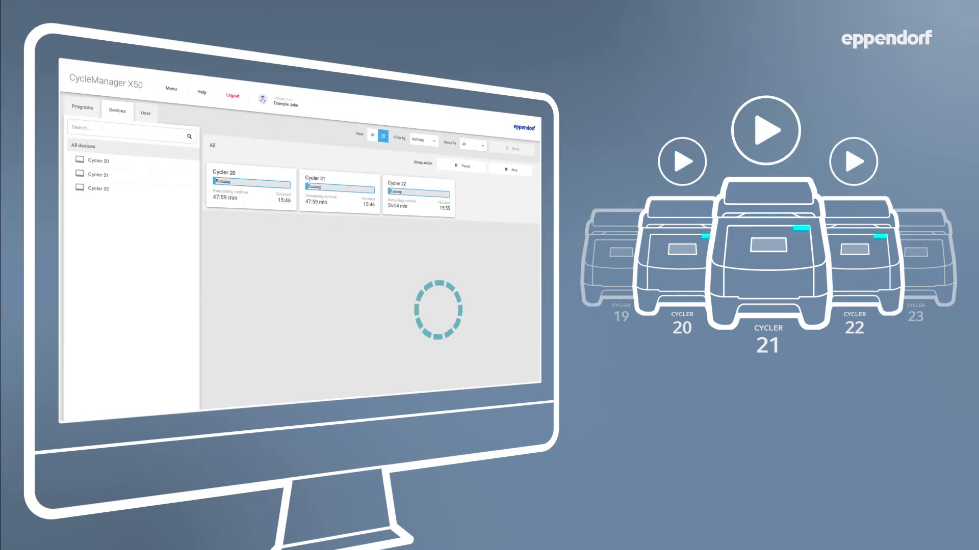
Pause, resume and then stop all three cyclers via Group action, returning to Phusion.
click(461, 169)
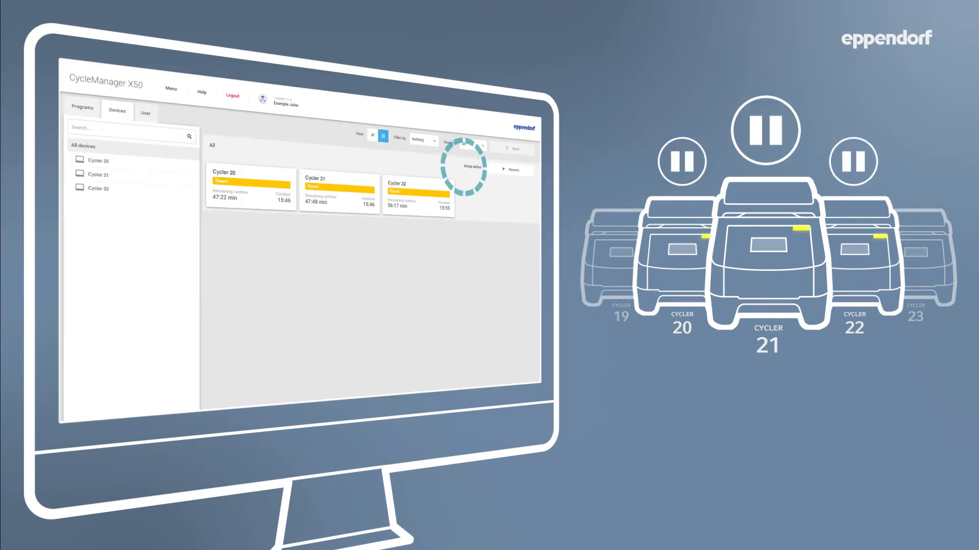
click(512, 170)
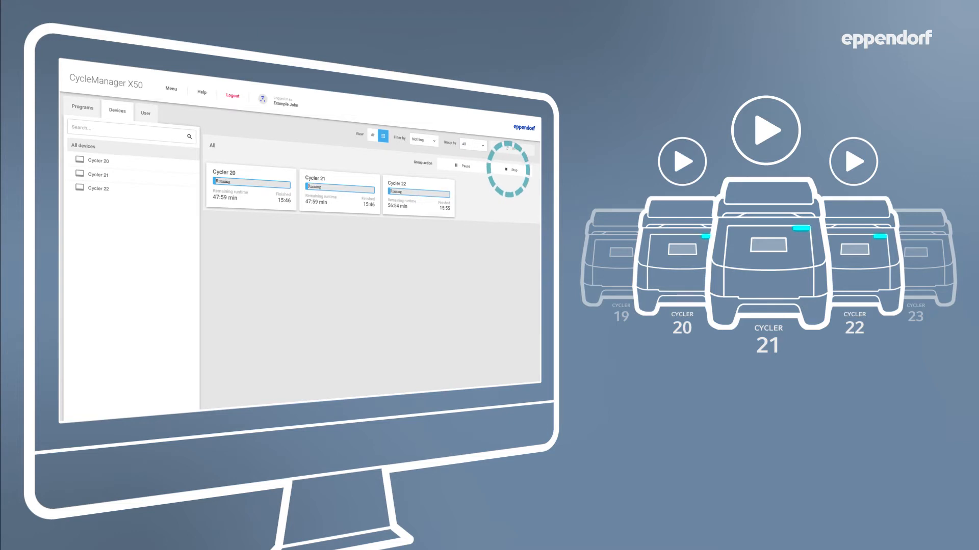
click(98, 175)
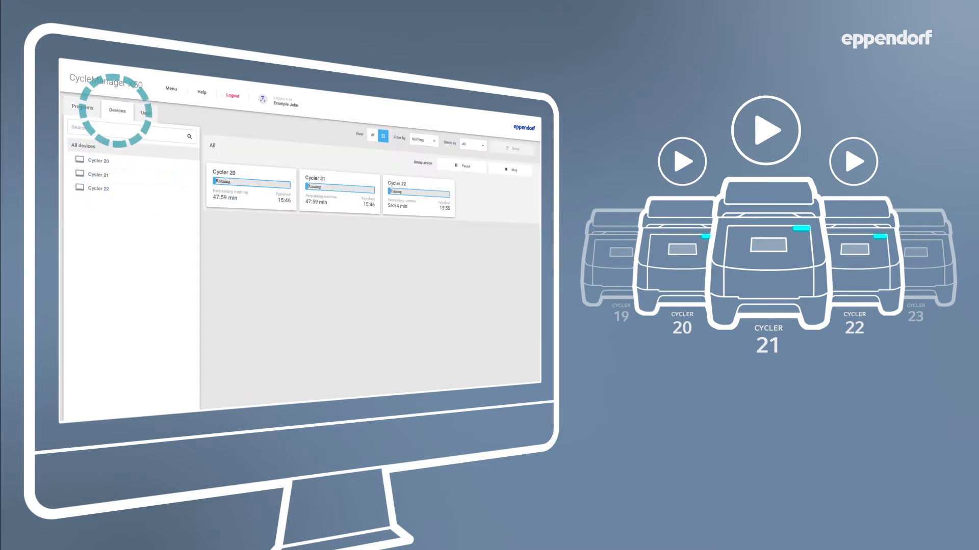
click(511, 170)
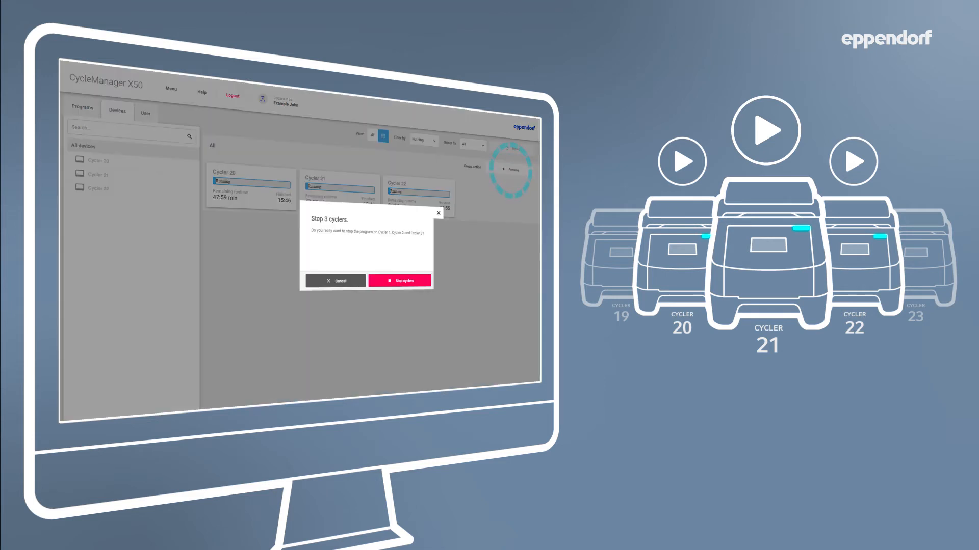
click(399, 280)
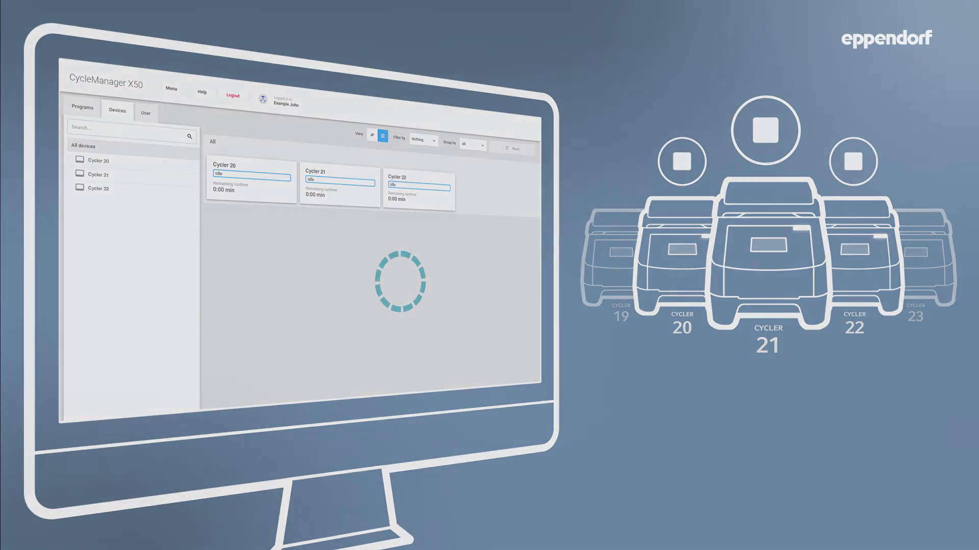
click(83, 107)
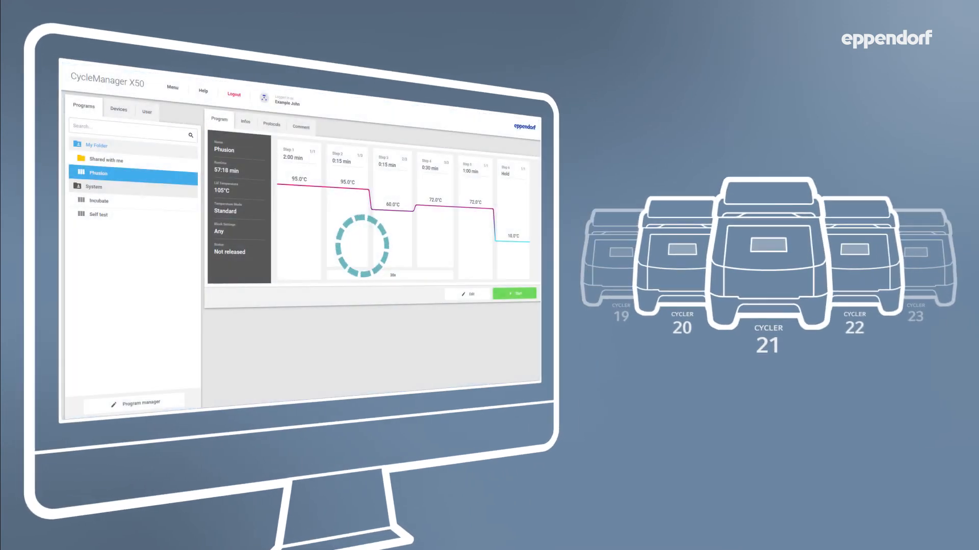
Schedule Phusion for Friday, July 24 2020 at 15:00 and reserve the three cyclers.
click(514, 293)
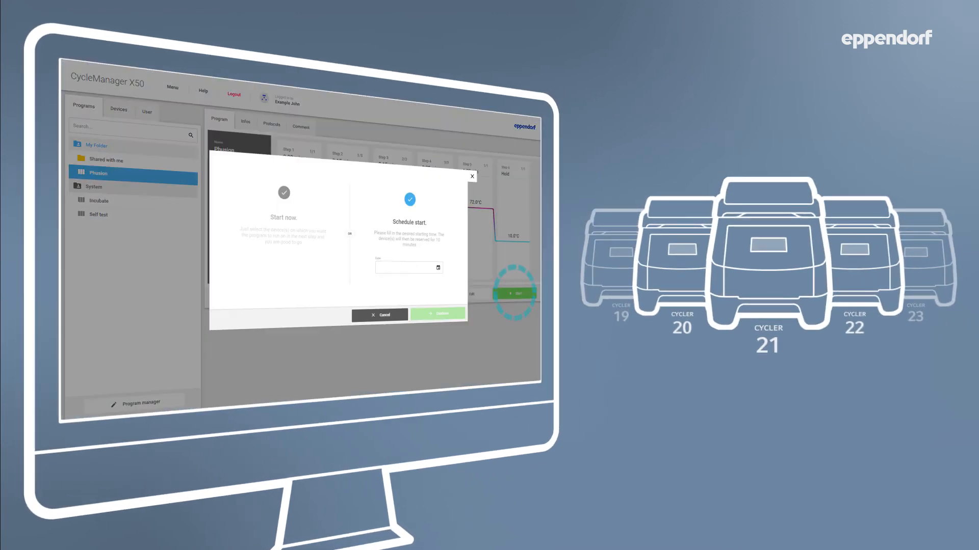
click(409, 268)
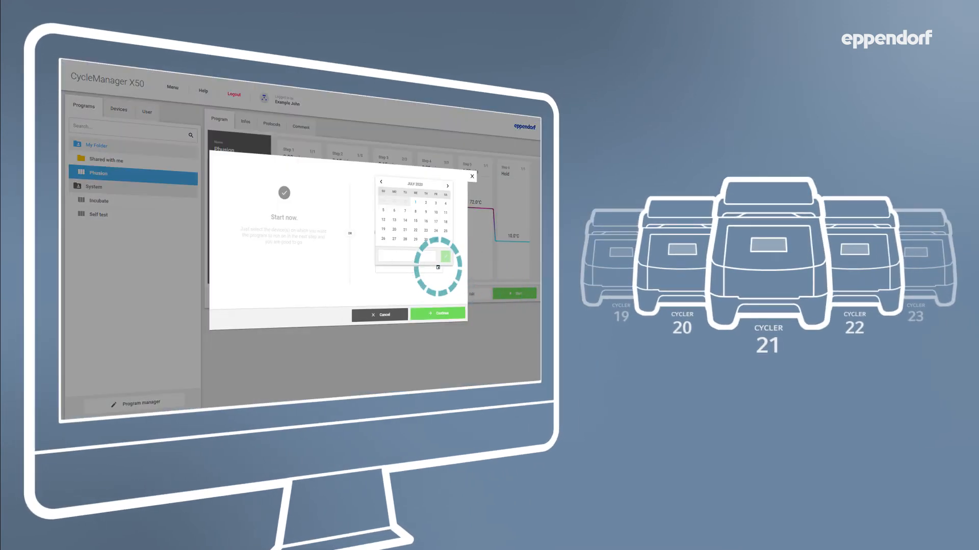
click(435, 232)
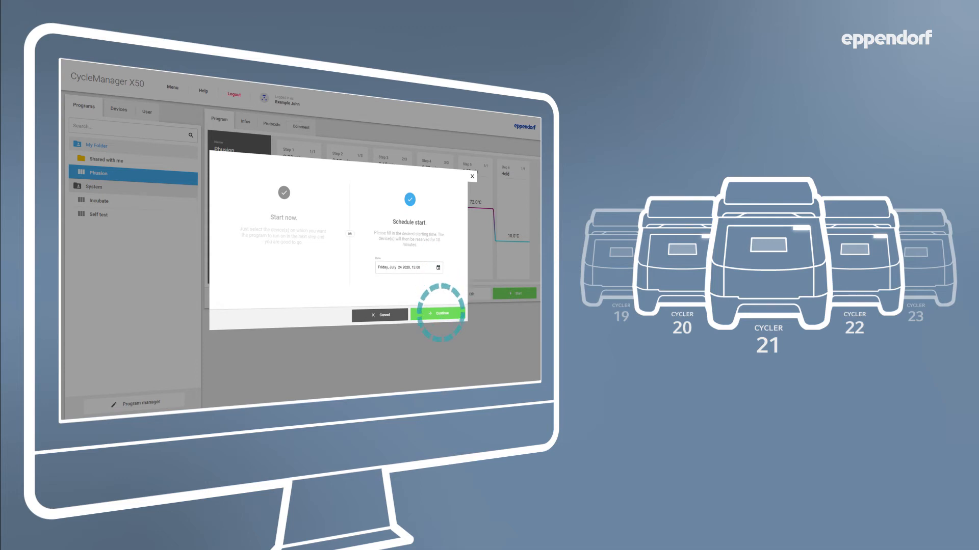
click(438, 314)
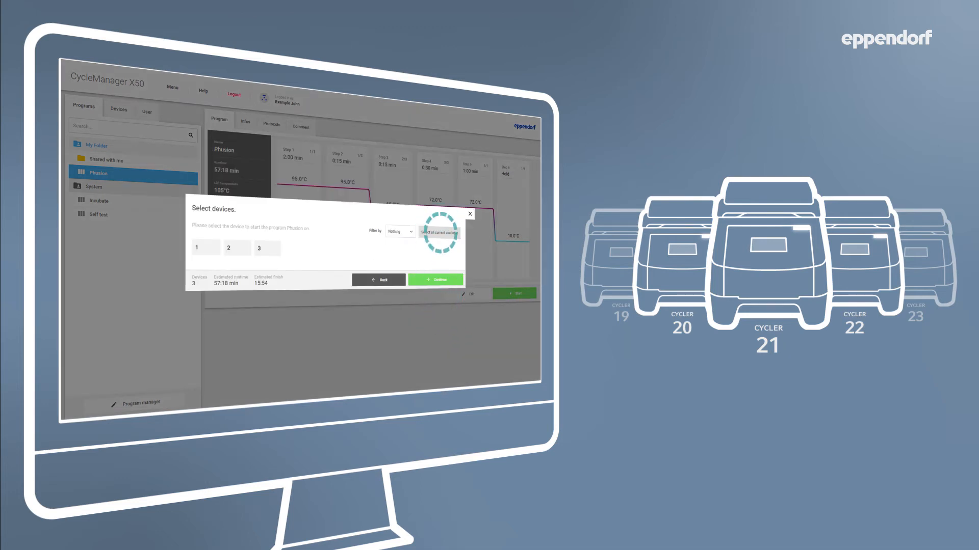
click(435, 280)
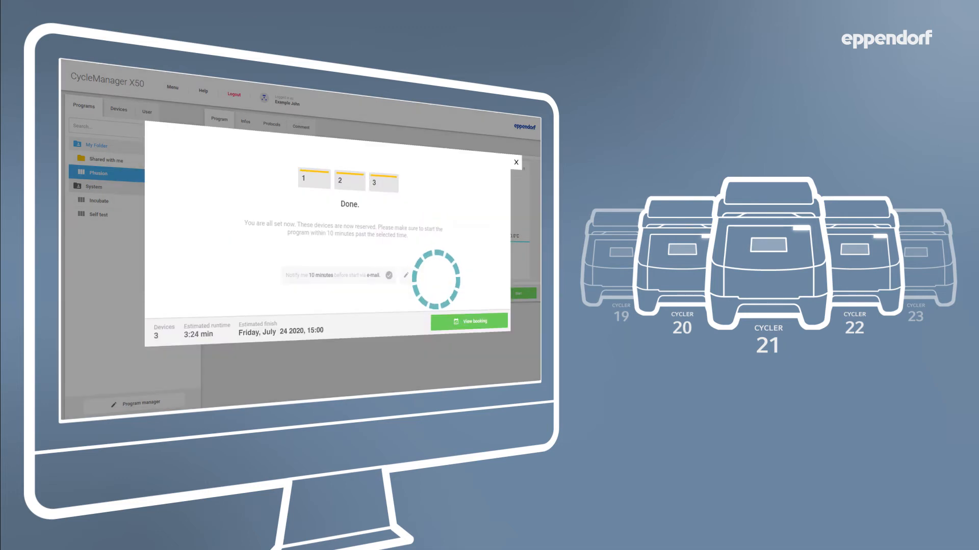
click(469, 322)
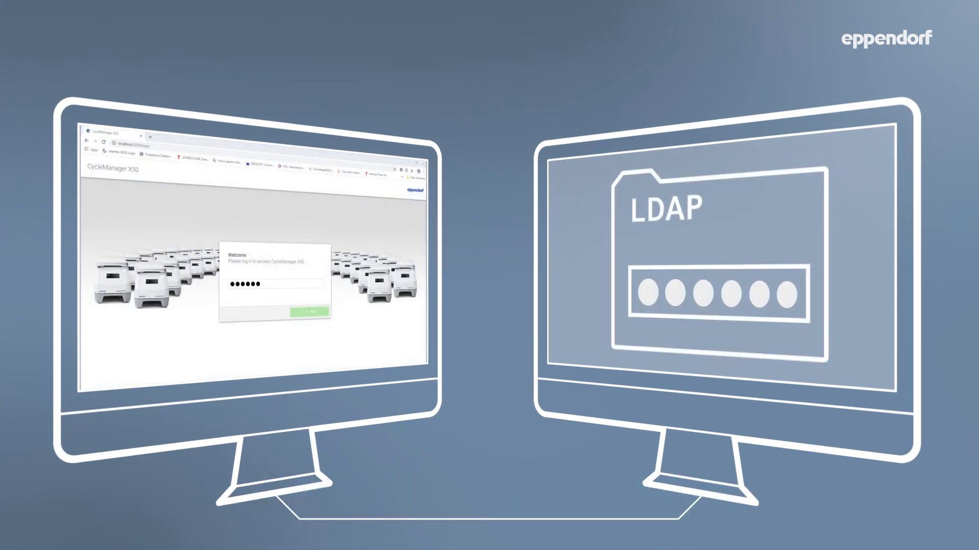
Log in and view Cycler 3's temperature verification certificate from its Maintenance page.
click(307, 311)
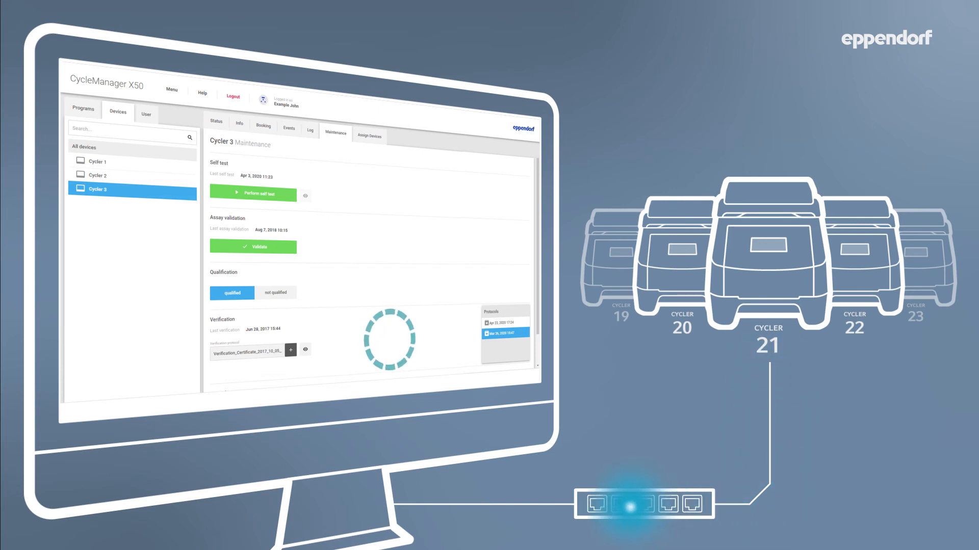
click(305, 349)
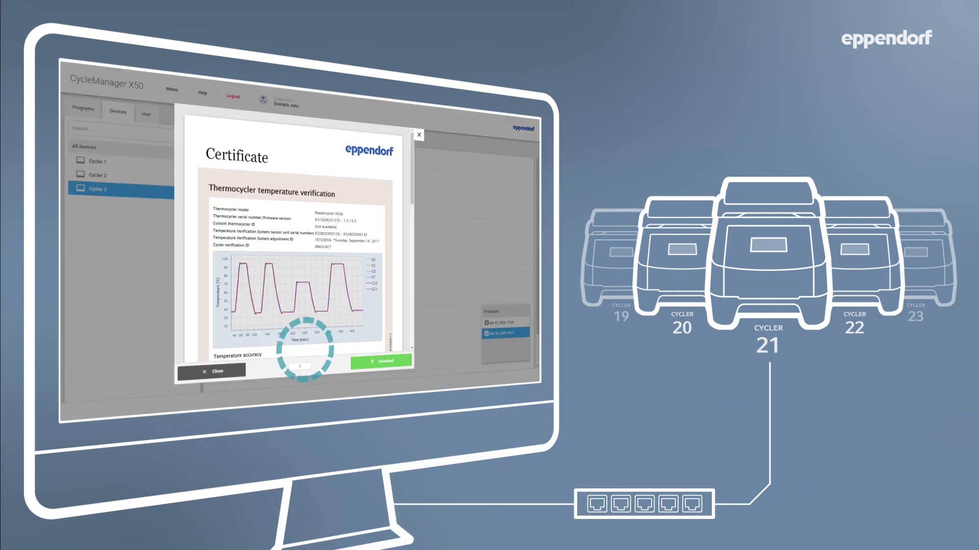